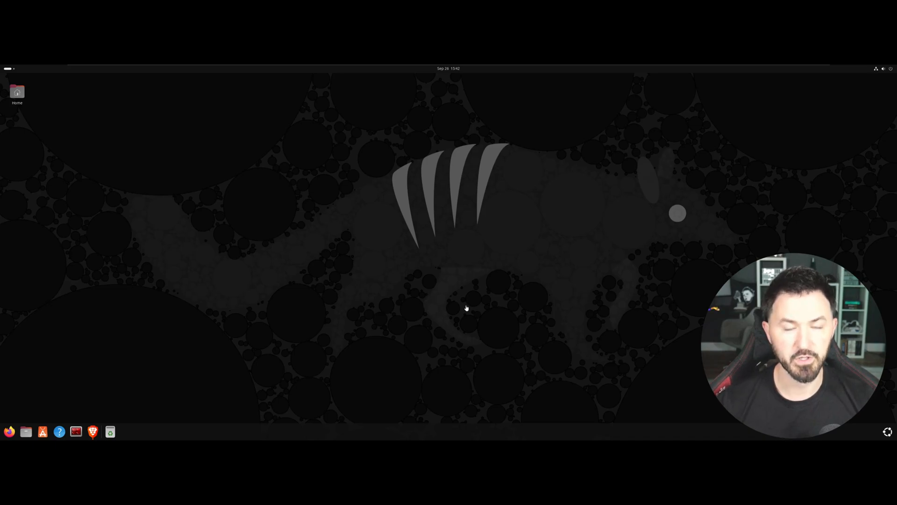
pyautogui.moveTo(442, 246)
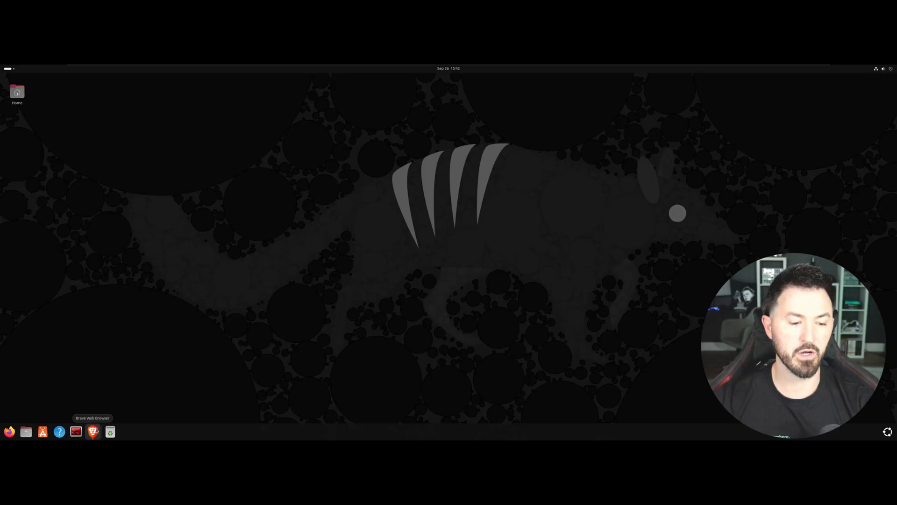
# Launch the Brave browser from the dock onto the TryHackMe Learn tab
pyautogui.click(92, 432)
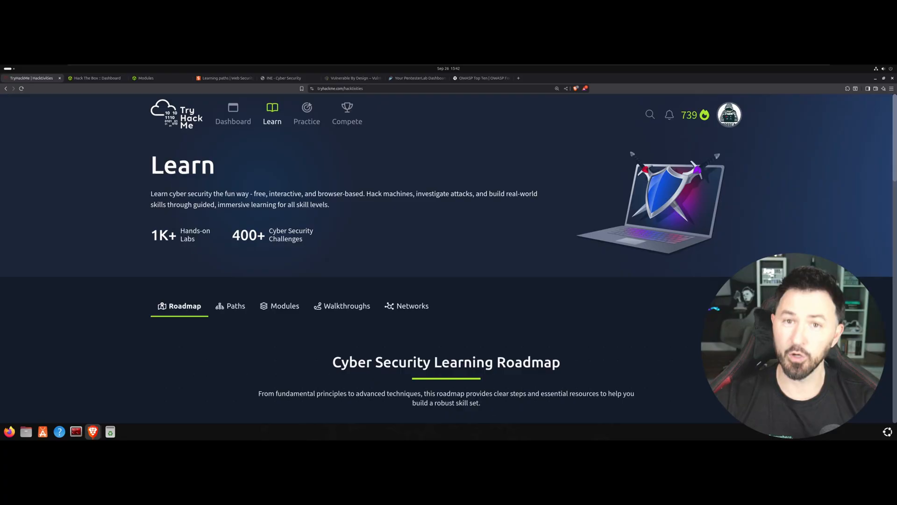
pyautogui.moveTo(99, 286)
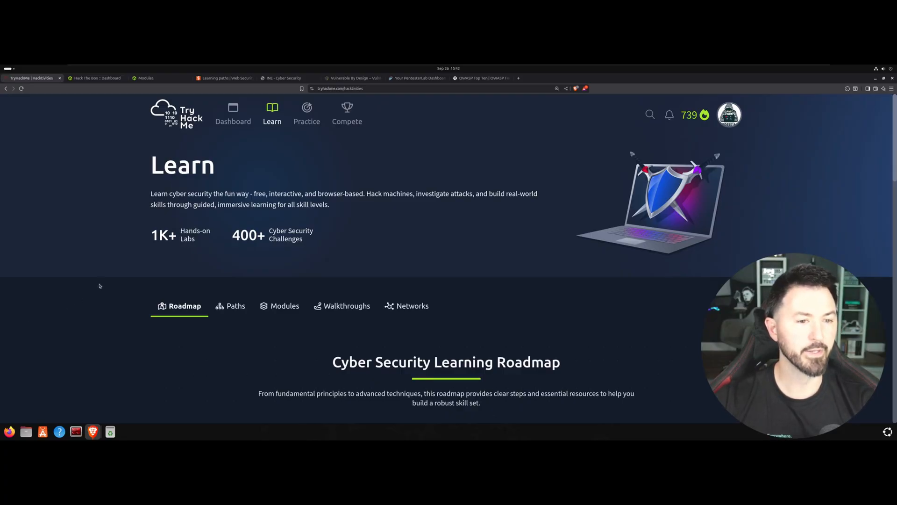
pyautogui.moveTo(101, 279)
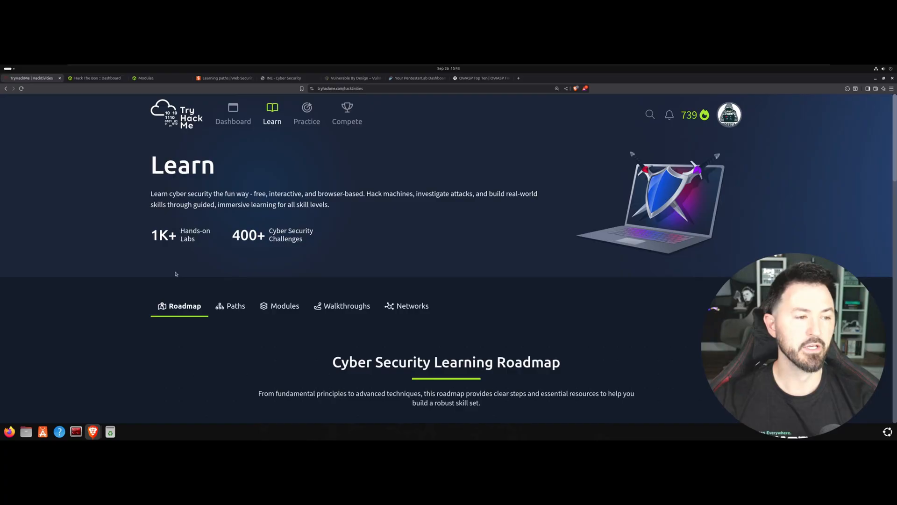
pyautogui.moveTo(102, 209)
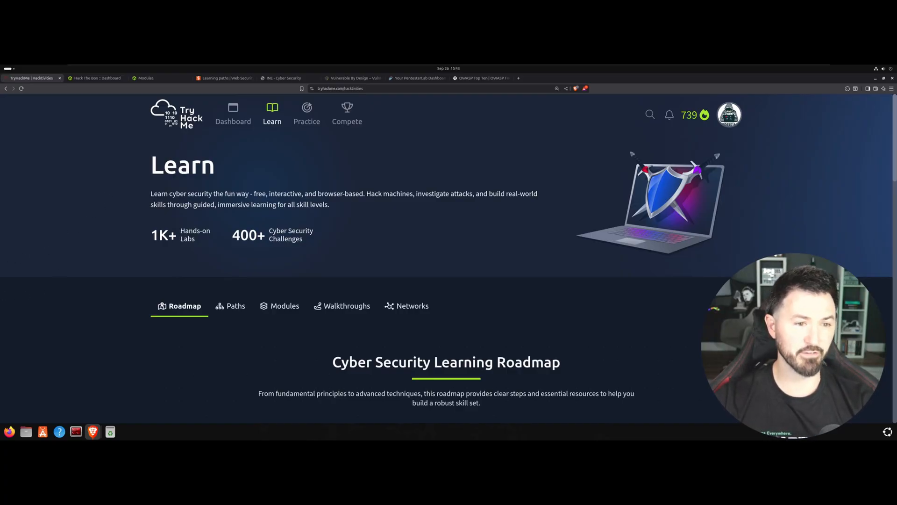
# Scroll the TryHackMe roadmap down to the Security Analyst, Penetration Tester and Security Engineer career paths
pyautogui.scroll(-3)
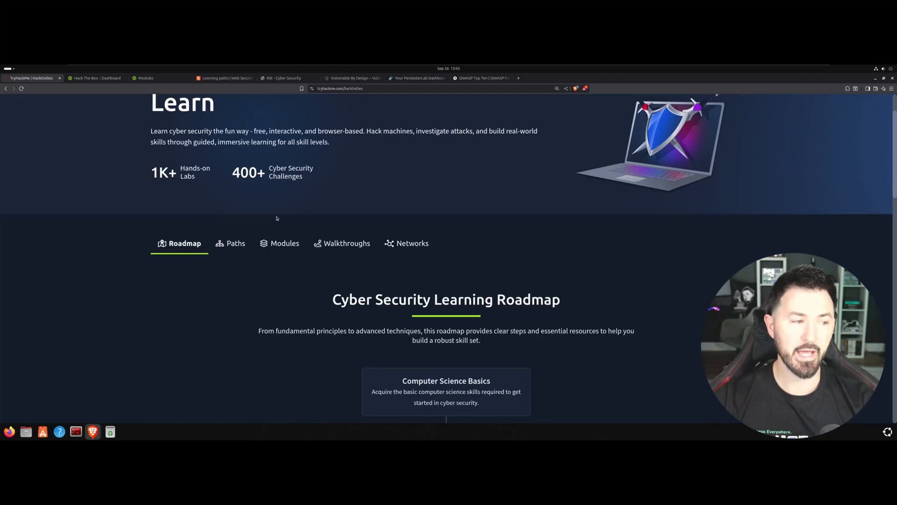
pyautogui.moveTo(217, 274)
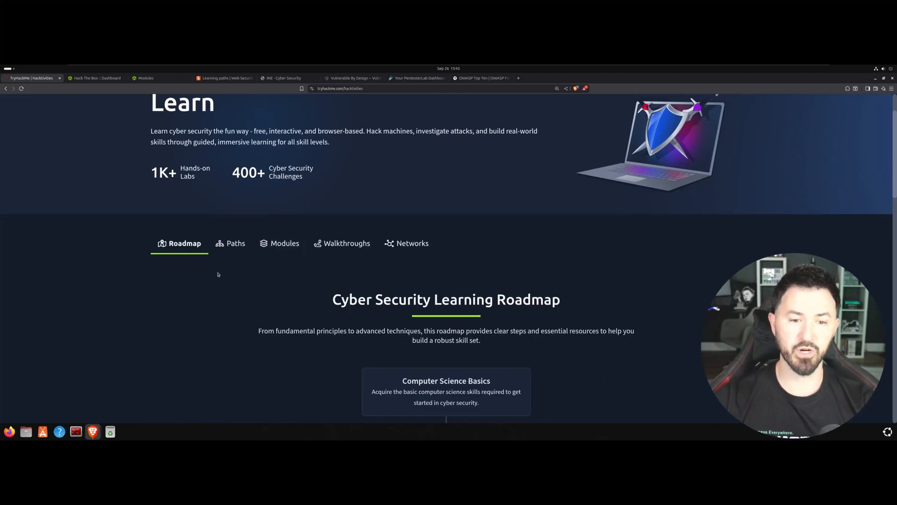
pyautogui.scroll(-3)
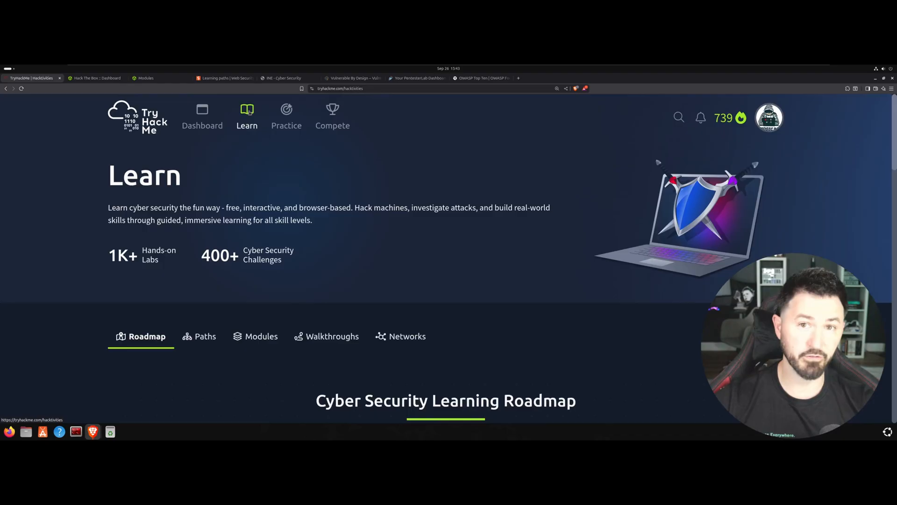
pyautogui.scroll(-3)
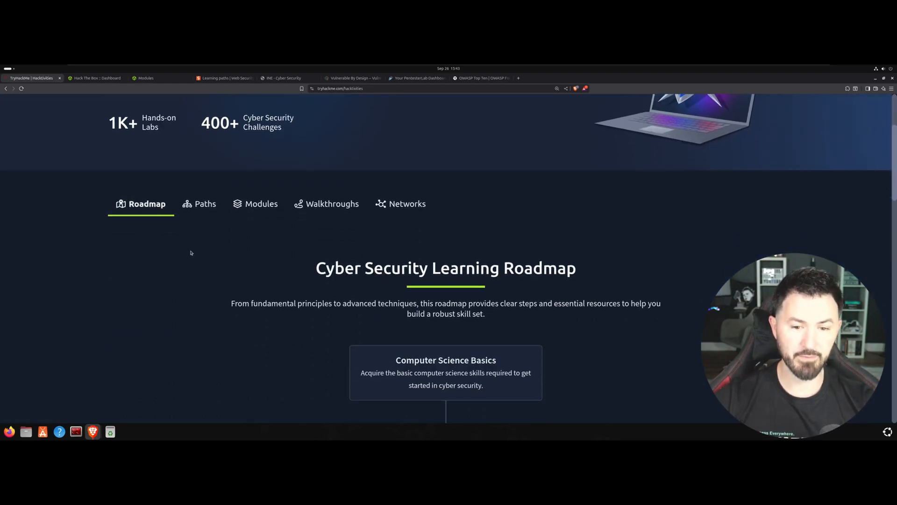
pyautogui.scroll(-3)
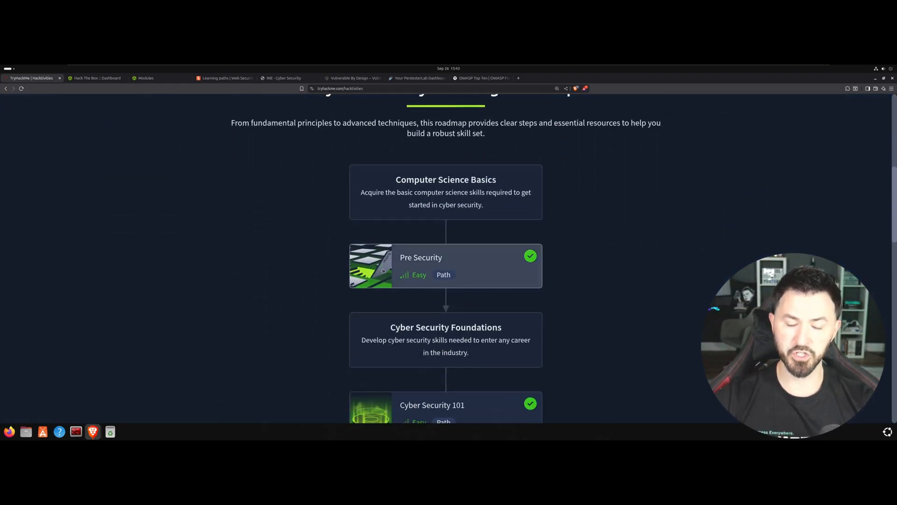
pyautogui.scroll(-3)
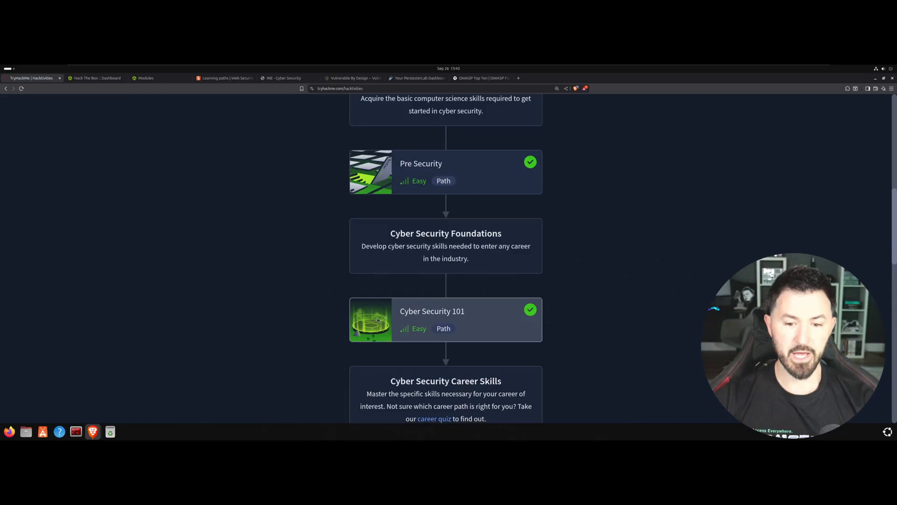
pyautogui.scroll(-3)
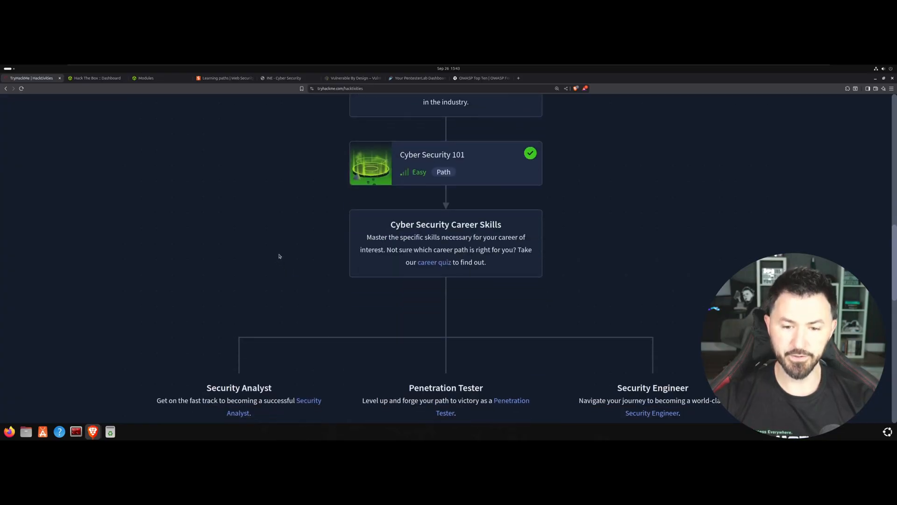
pyautogui.scroll(-3)
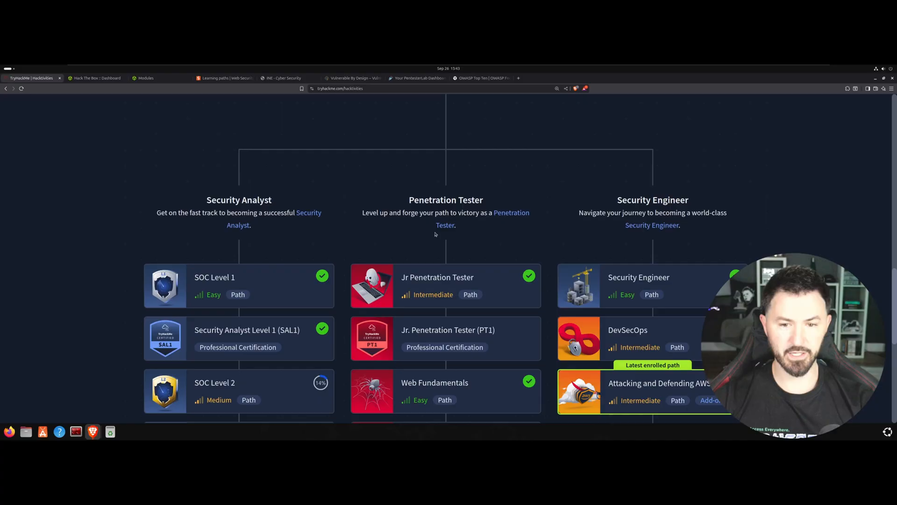
pyautogui.scroll(-3)
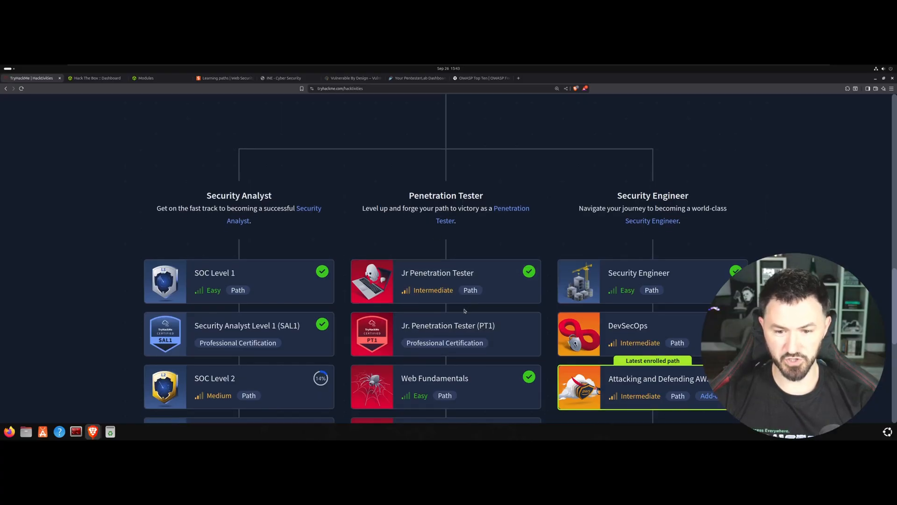
pyautogui.scroll(-3)
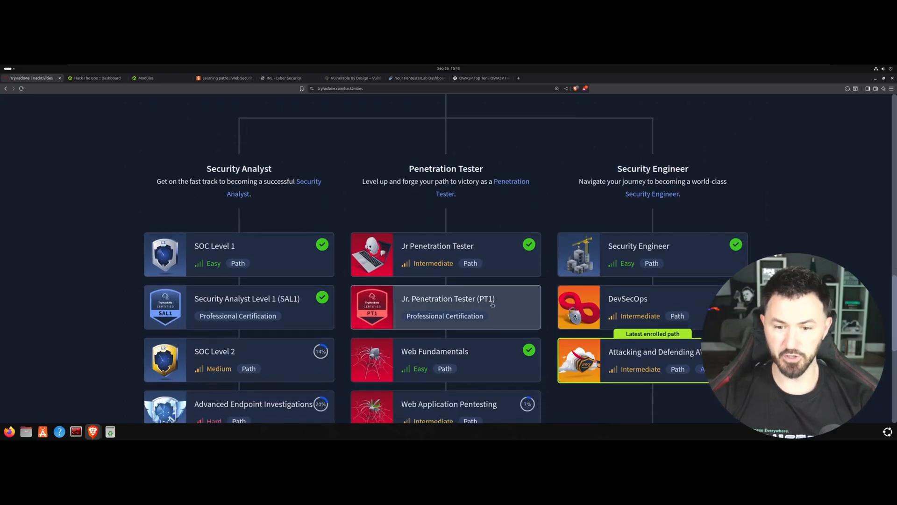
pyautogui.scroll(-3)
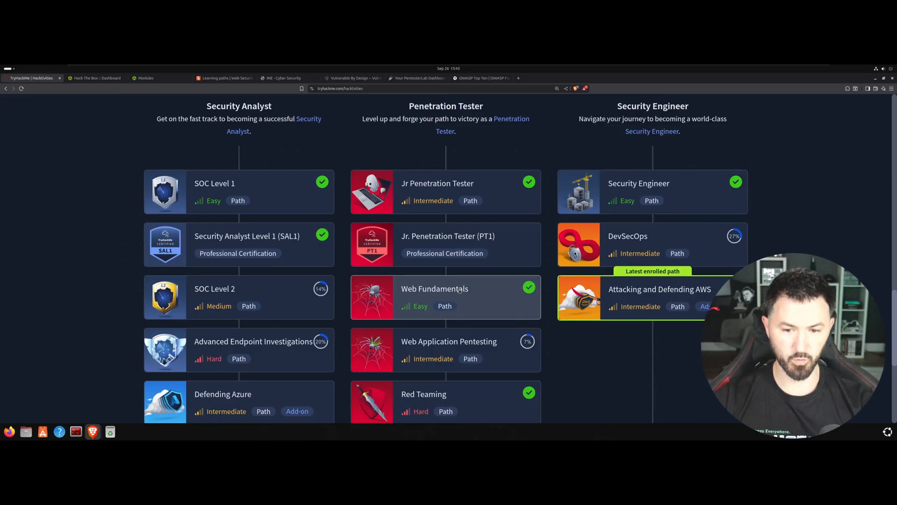
pyautogui.scroll(-3)
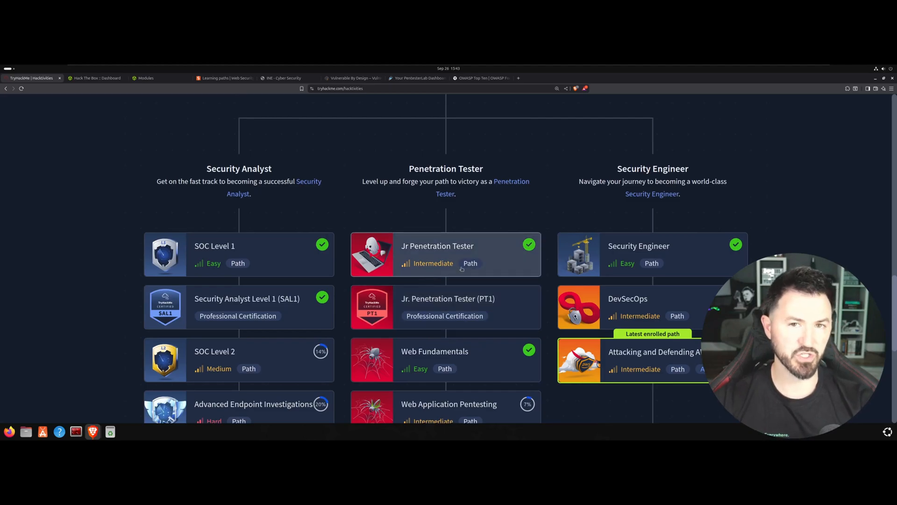
pyautogui.moveTo(100, 193)
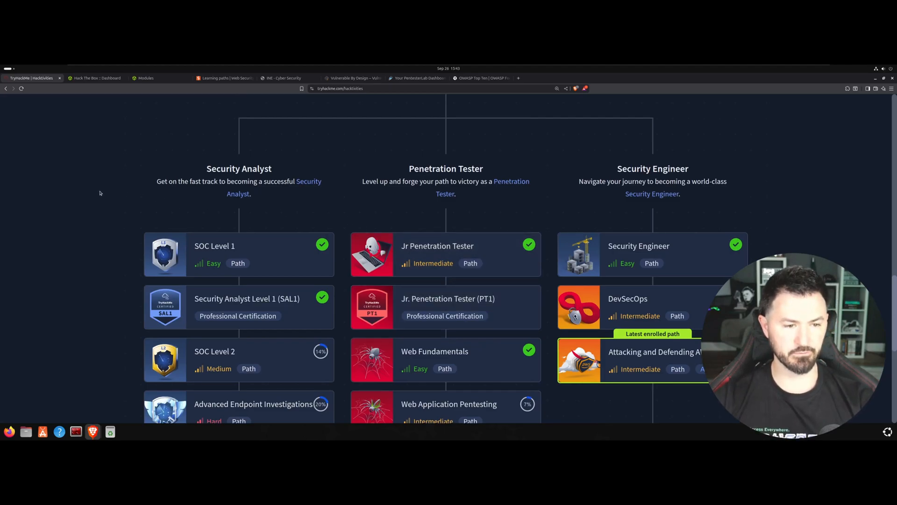
pyautogui.scroll(-3)
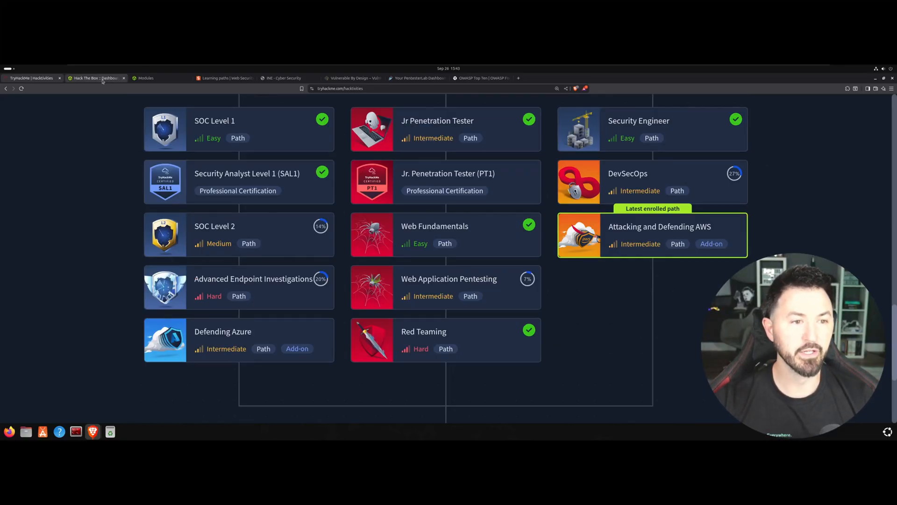
# Filter the Hack The Box Academy module catalogue to Easy-difficulty modules
pyautogui.click(146, 78)
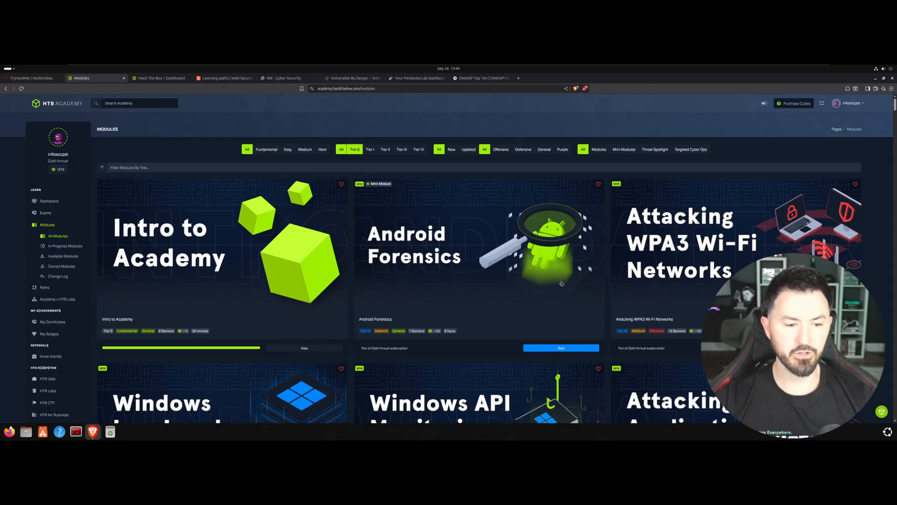
pyautogui.moveTo(214, 246)
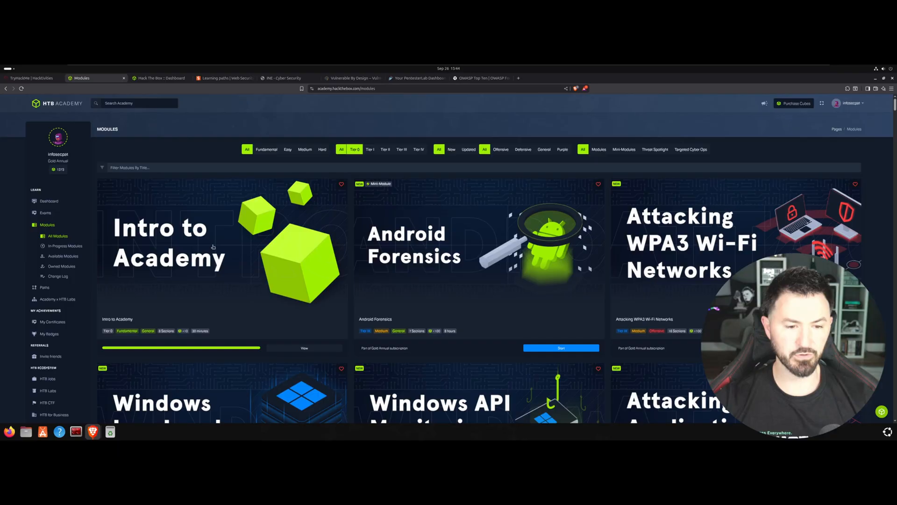
pyautogui.scroll(-3)
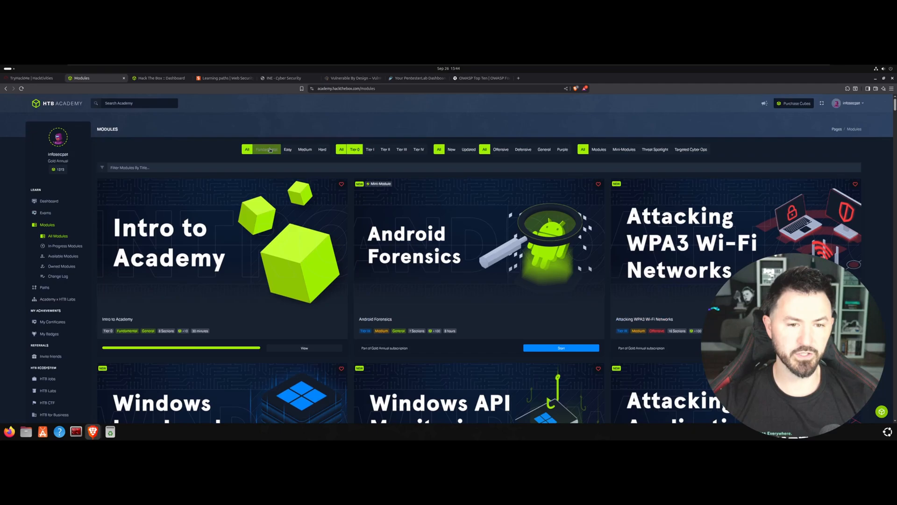
pyautogui.click(287, 149)
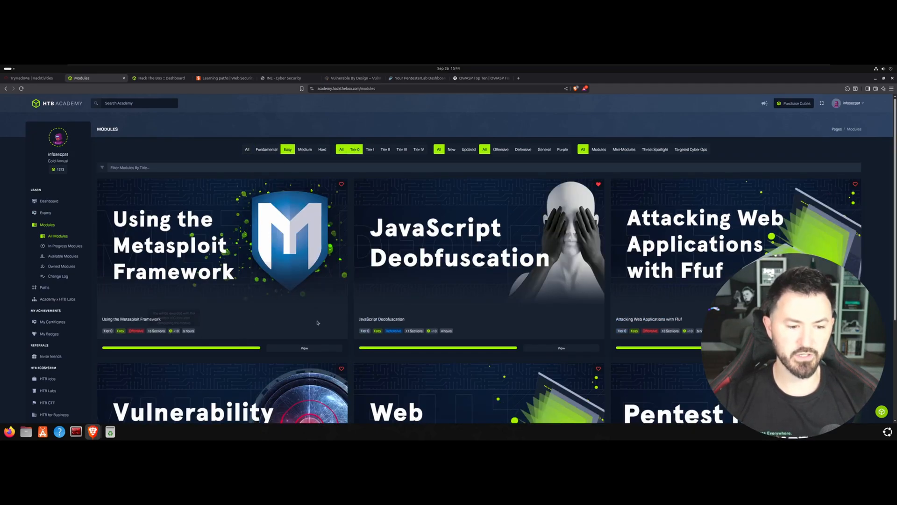
pyautogui.scroll(-3)
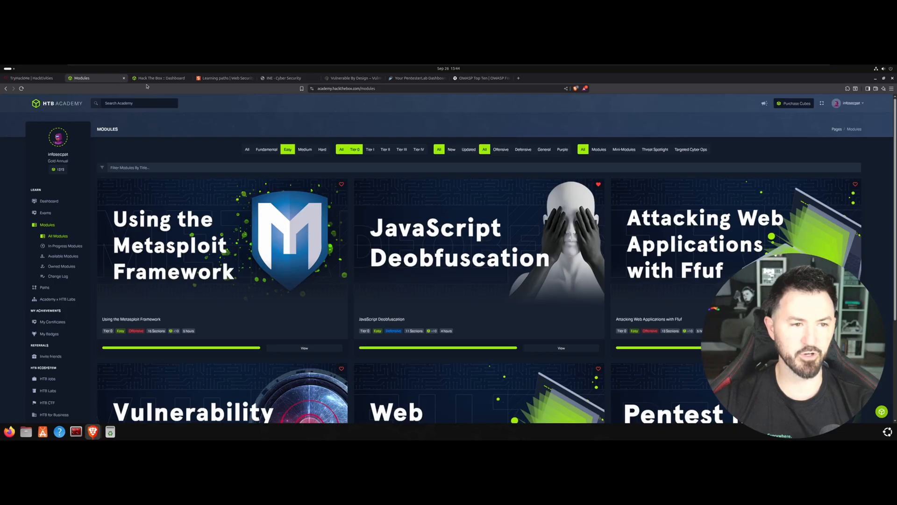
# Show the active Machines list on the main Hack The Box platform
pyautogui.click(159, 78)
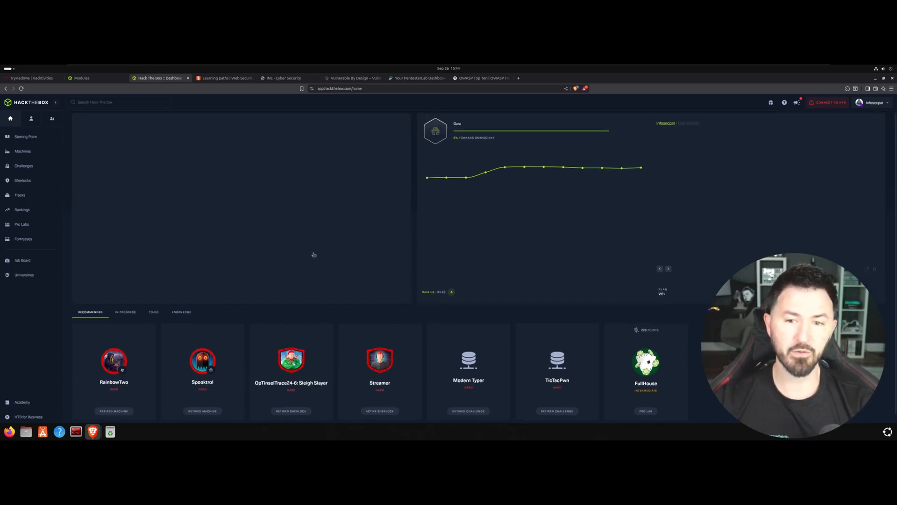
pyautogui.click(22, 151)
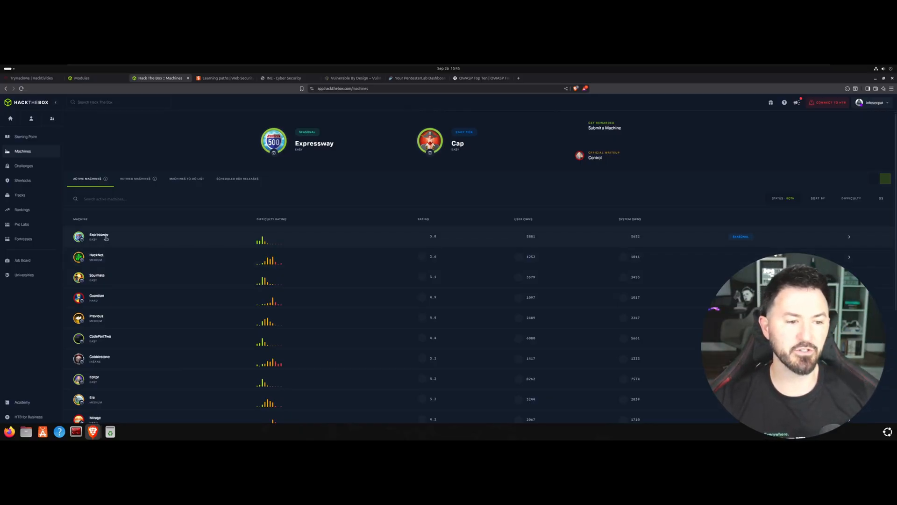
# Bring up the Expressway machine page from the Active Machines list
pyautogui.click(98, 236)
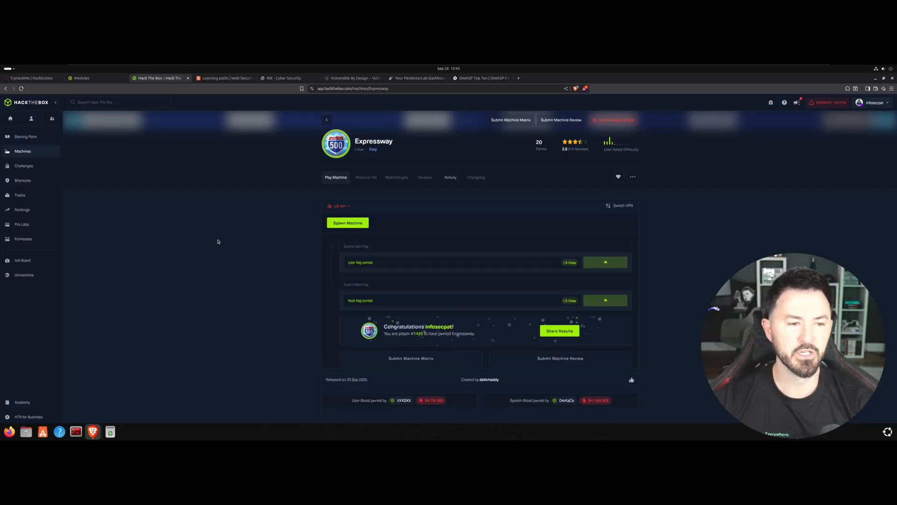
pyautogui.moveTo(23, 151)
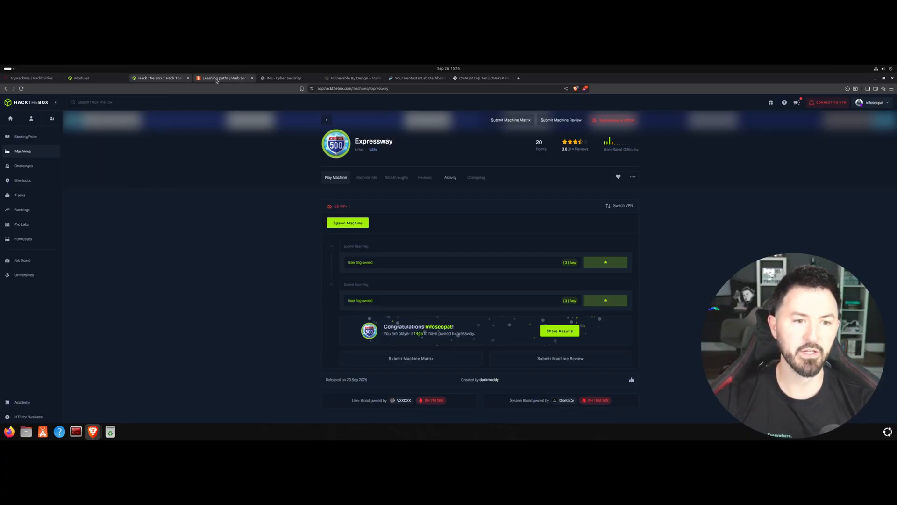
# Show the PortSwigger Learning Paths page enlarged for easier reading
pyautogui.click(223, 78)
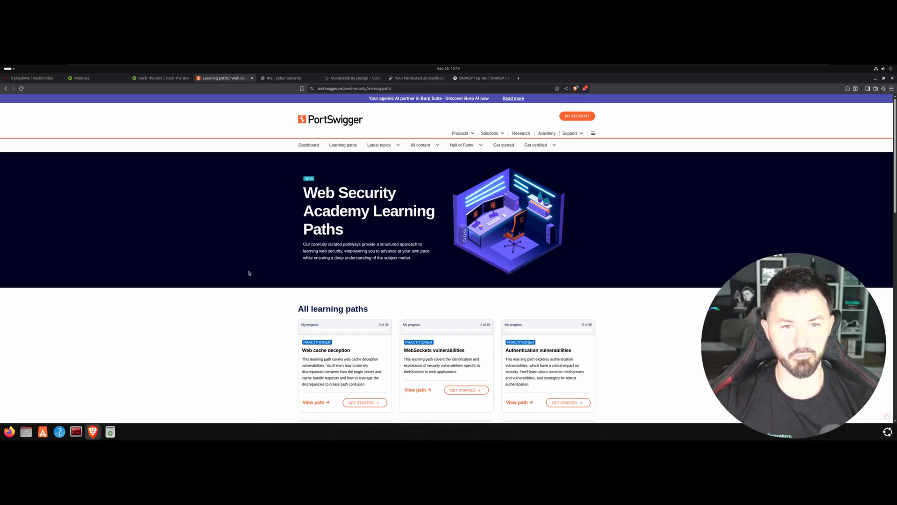
pyautogui.press('ctrl+plus')
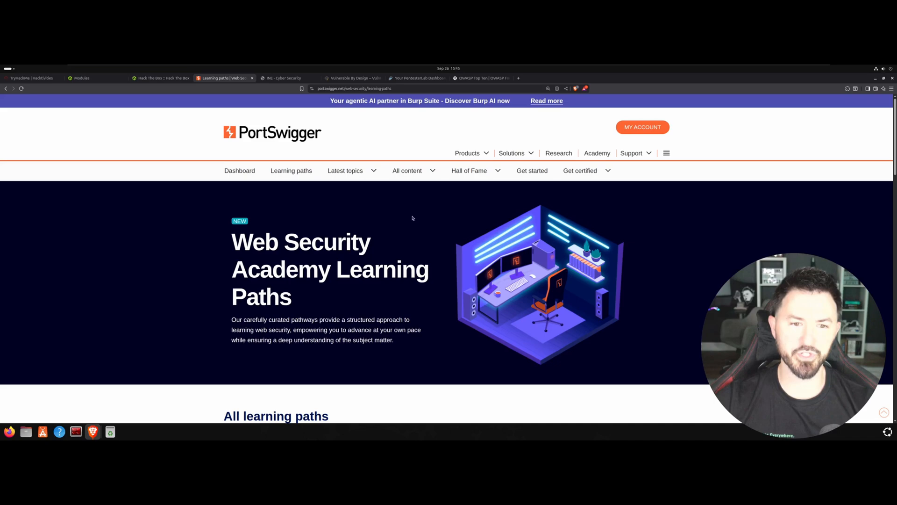
pyautogui.click(579, 171)
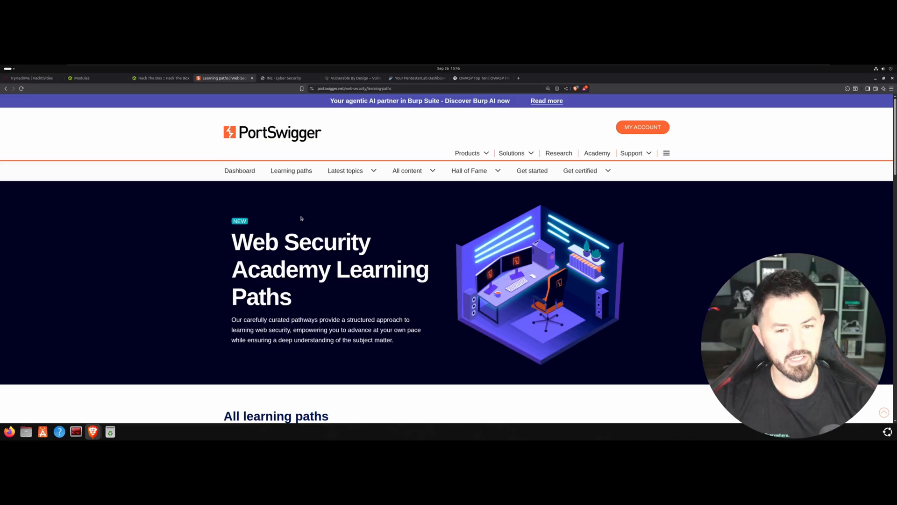
# Review the Web Security Academy dashboard's progress and level panels, then switch to the INE tab
pyautogui.click(239, 170)
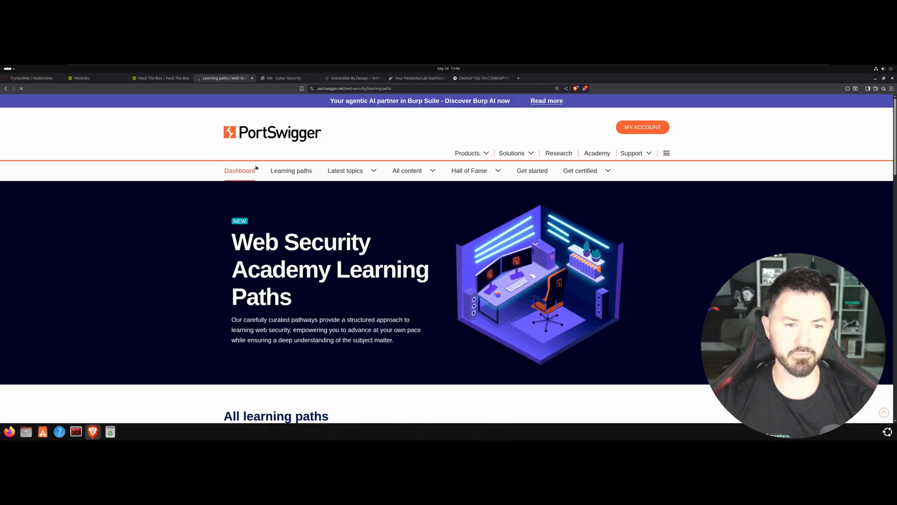
pyautogui.scroll(-3)
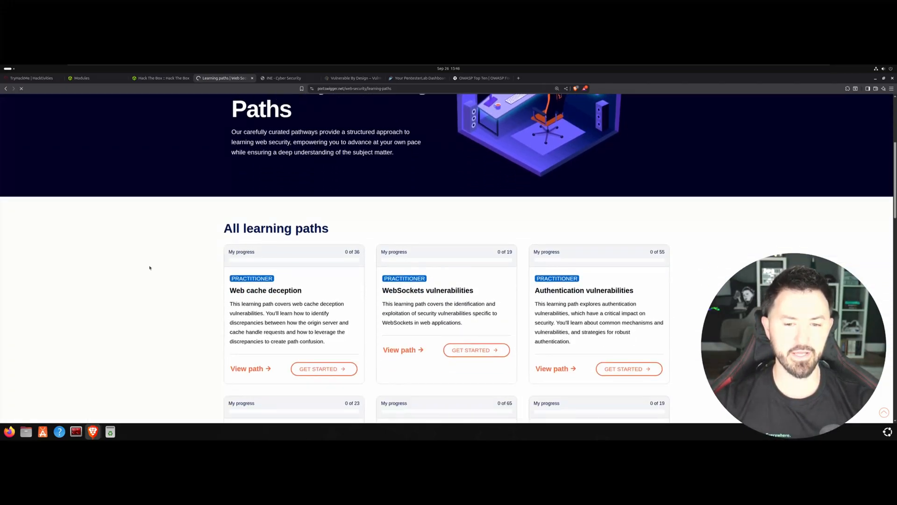
pyautogui.scroll(-3)
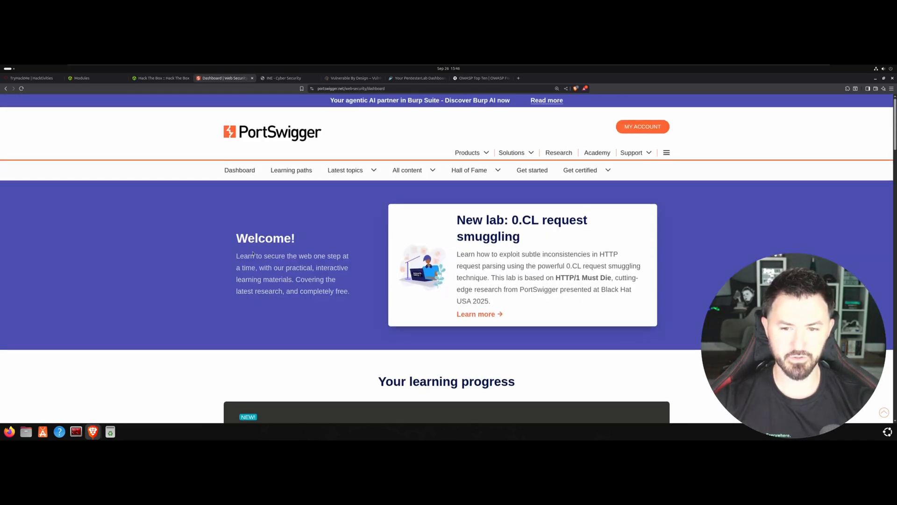
pyautogui.scroll(-3)
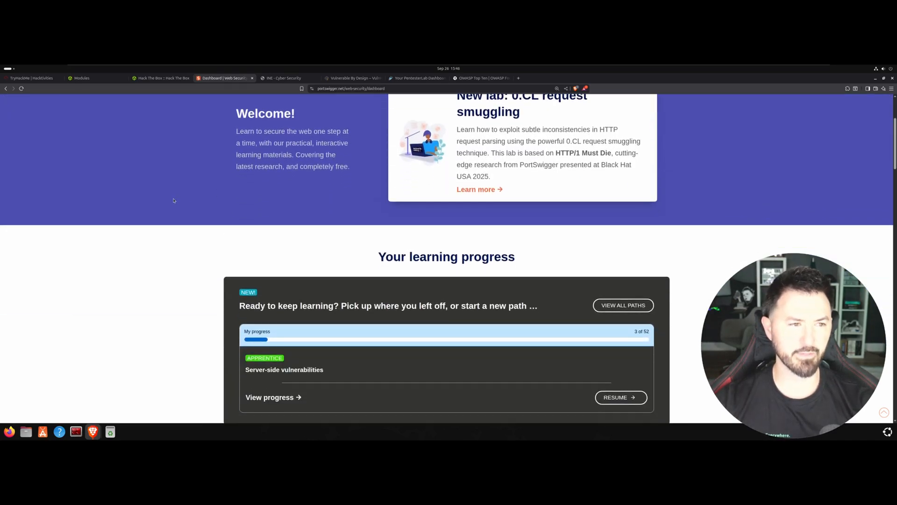
pyautogui.scroll(-3)
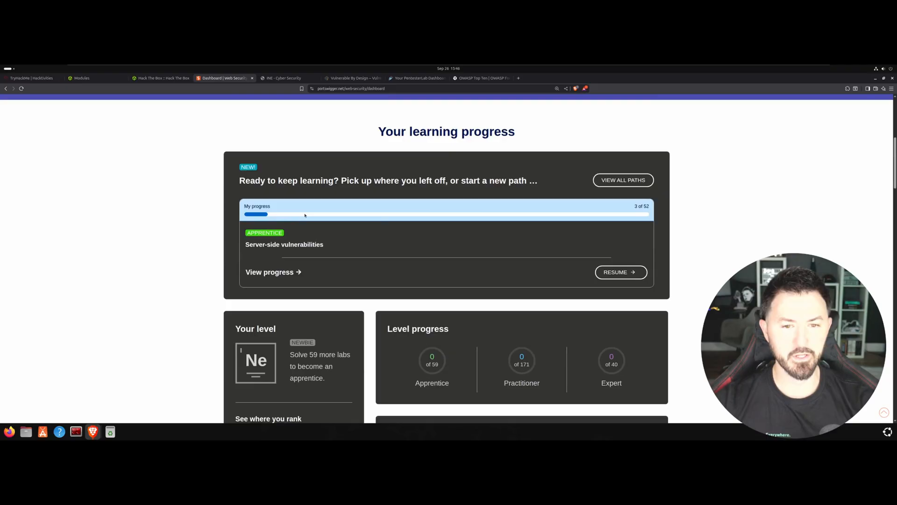
pyautogui.scroll(-3)
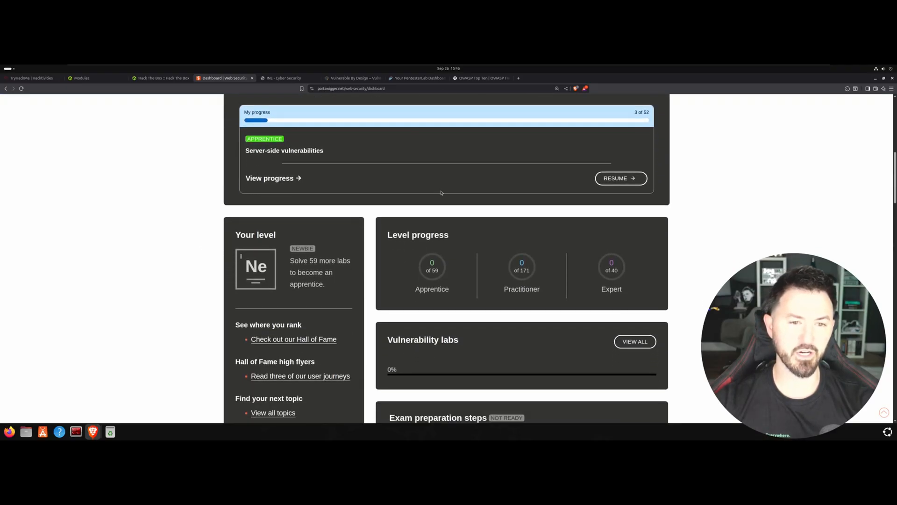
pyautogui.scroll(-3)
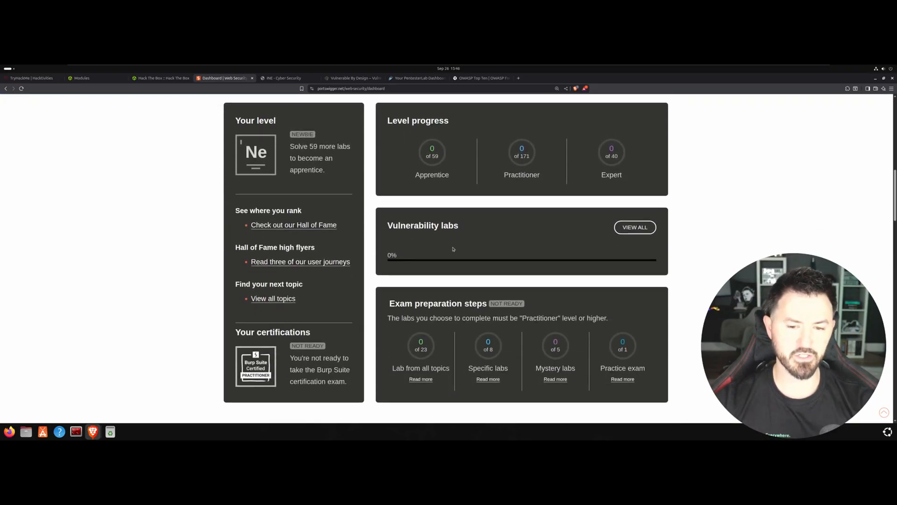
pyautogui.scroll(-3)
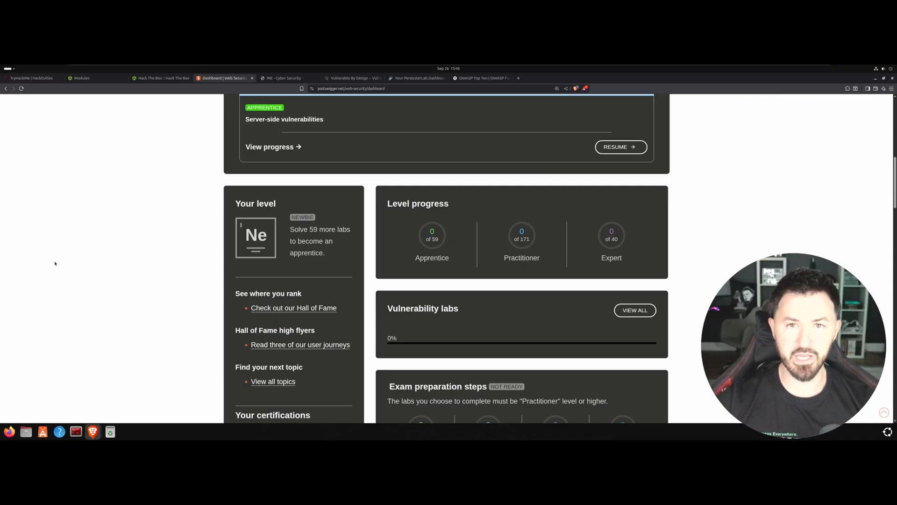
pyautogui.click(284, 77)
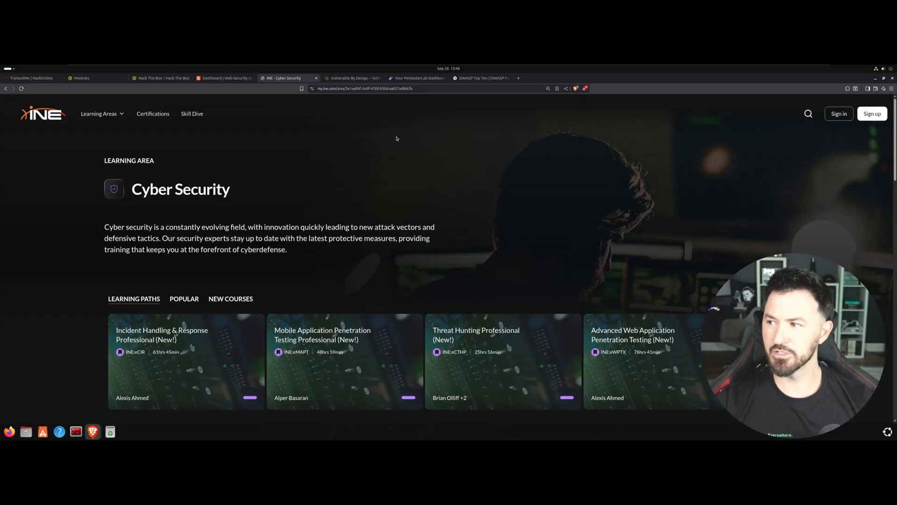
# Browse the enlarged INE Cyber Security course grid, then switch to the VulnHub tab
pyautogui.press('ctrl+plus')
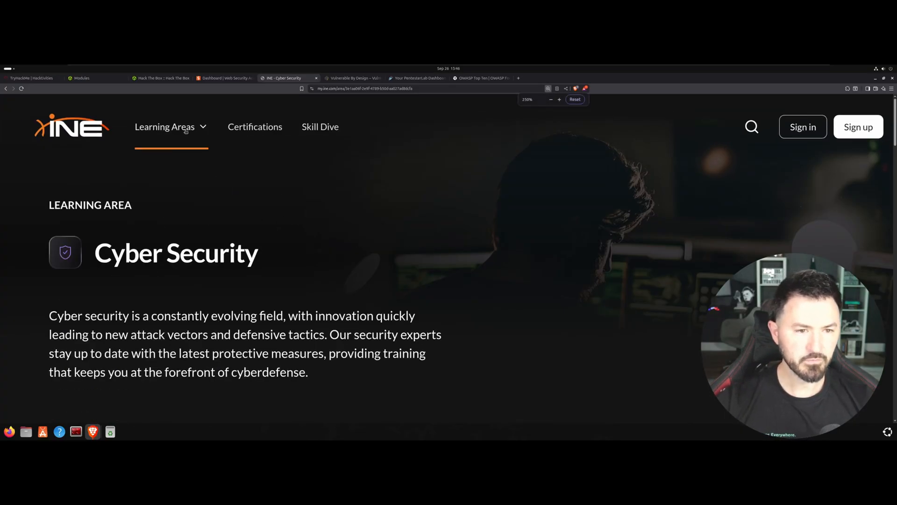
pyautogui.click(170, 126)
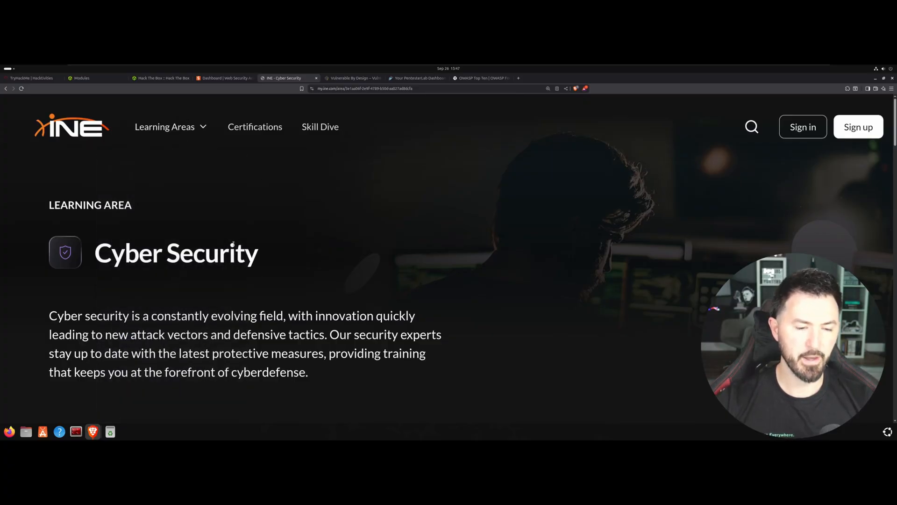
pyautogui.scroll(-3)
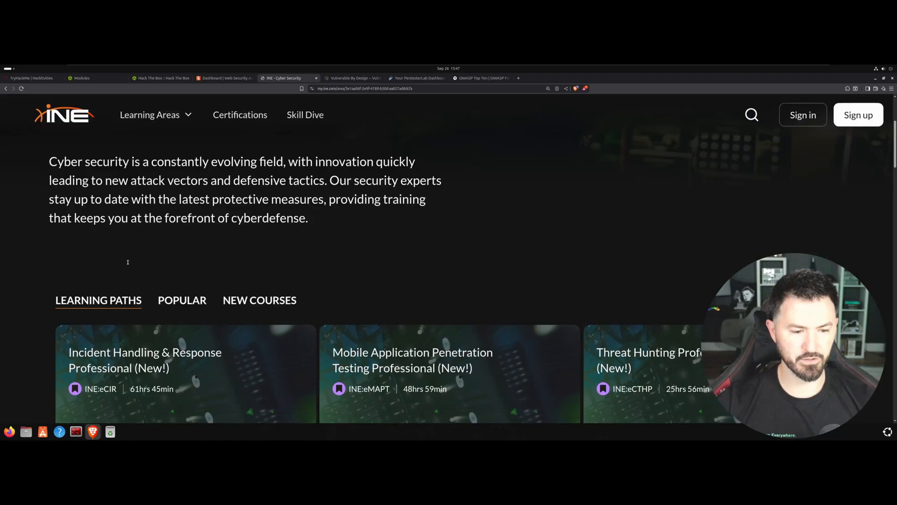
pyautogui.click(183, 300)
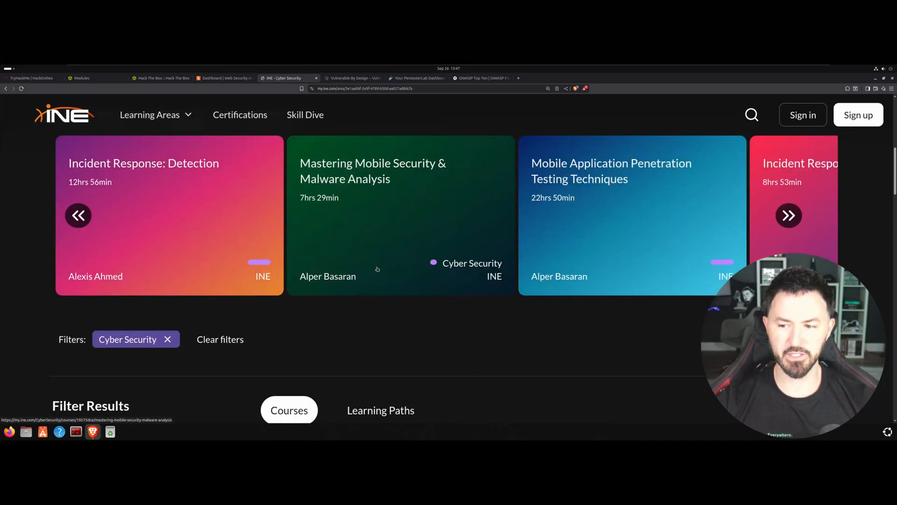
pyautogui.scroll(-3)
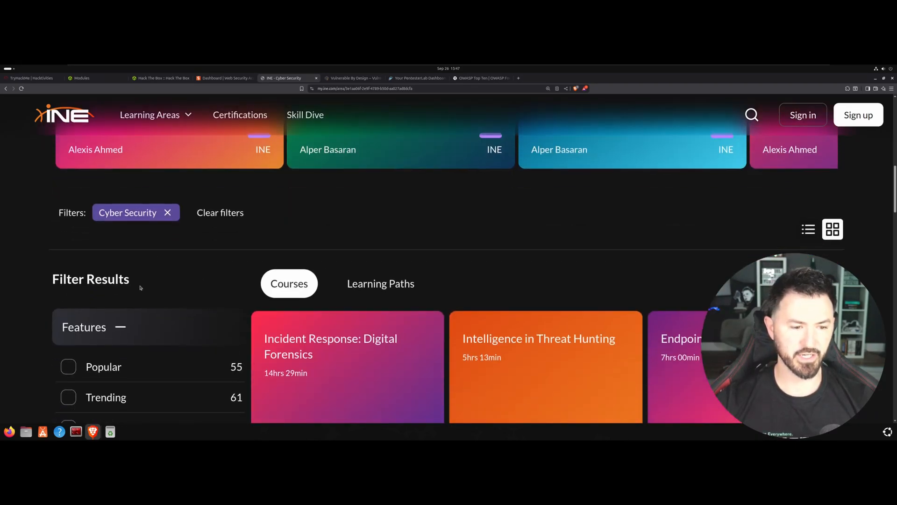
pyautogui.scroll(-3)
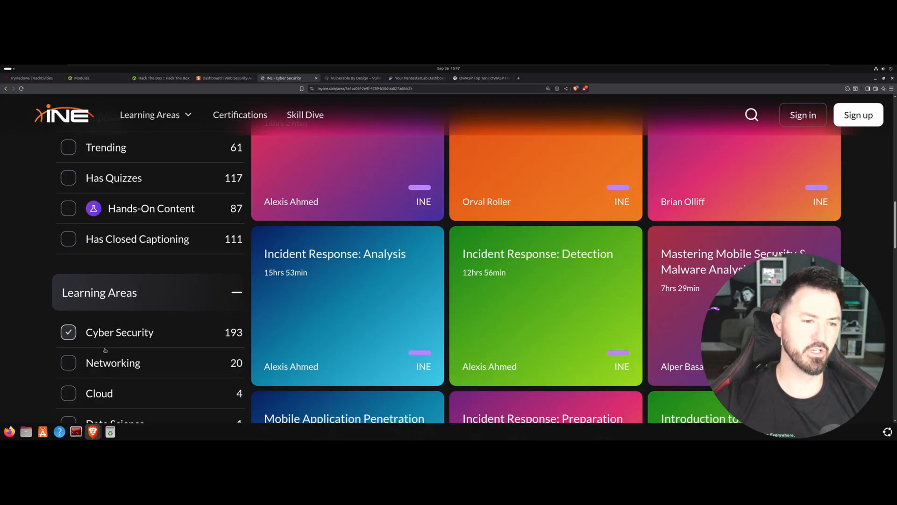
pyautogui.click(348, 78)
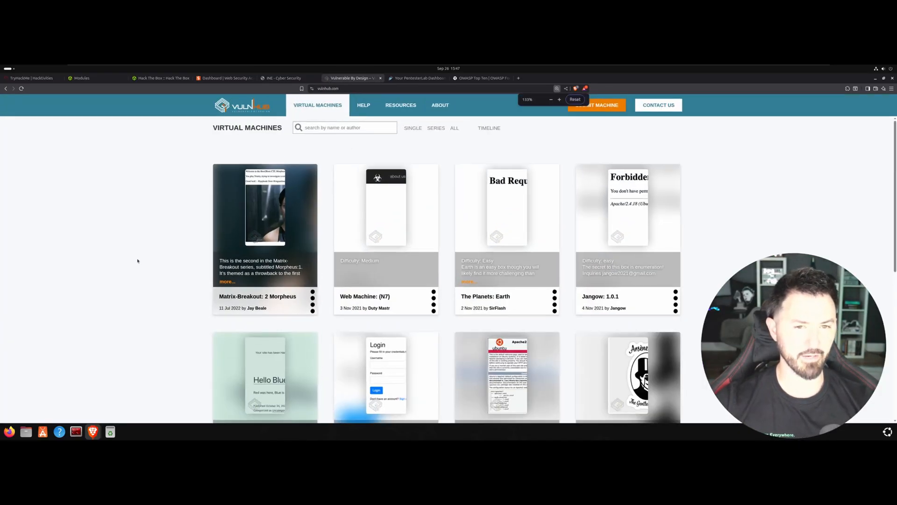
# Reset the VulnHub page zoom to 100% from the browser zoom popup
pyautogui.click(550, 99)
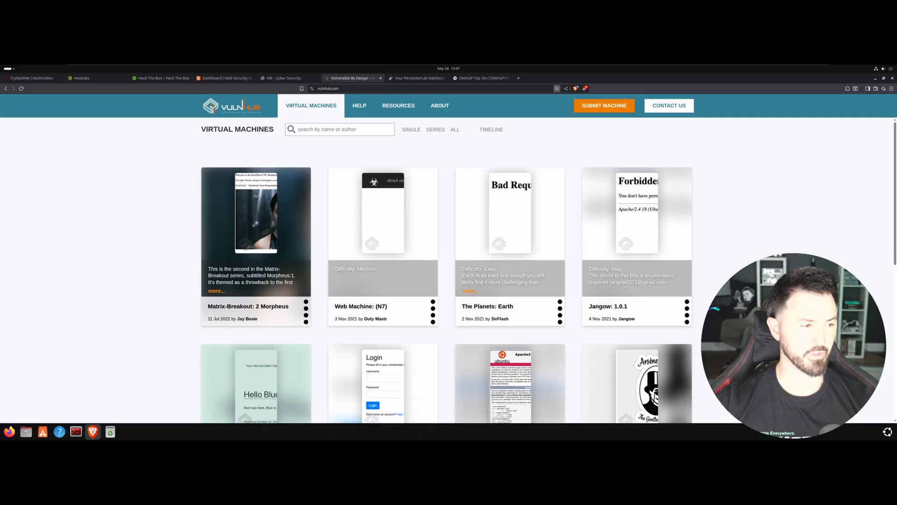
pyautogui.moveTo(153, 217)
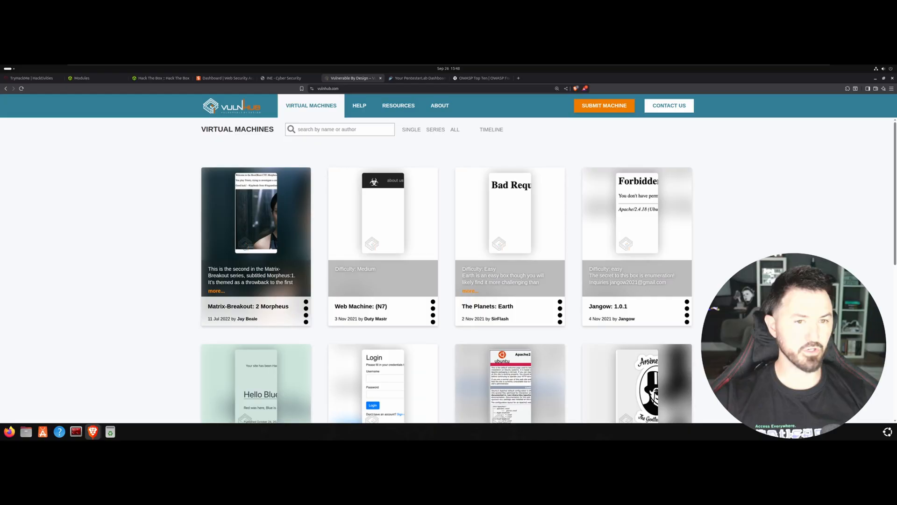
pyautogui.moveTo(200, 284)
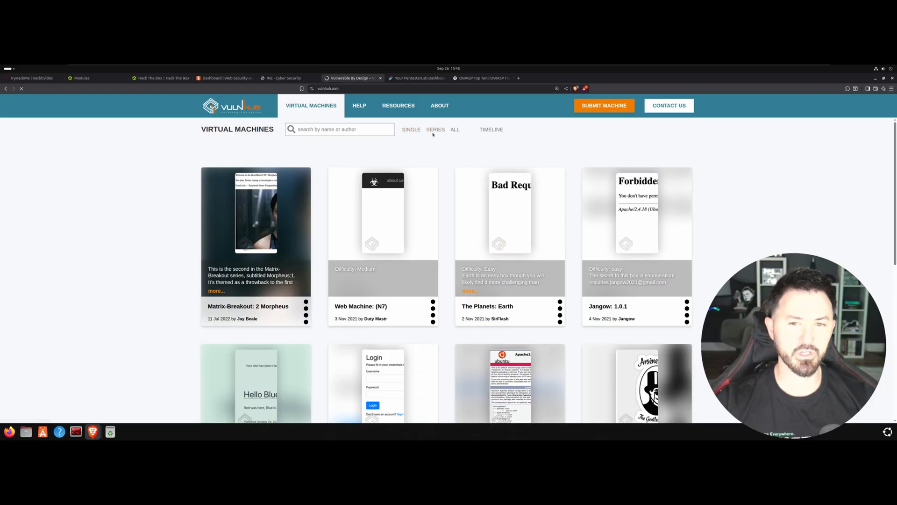
# Bring up VulnHub's Series page listing Empire, Corrosion, DarkHole and Hackable
pyautogui.scroll(-3)
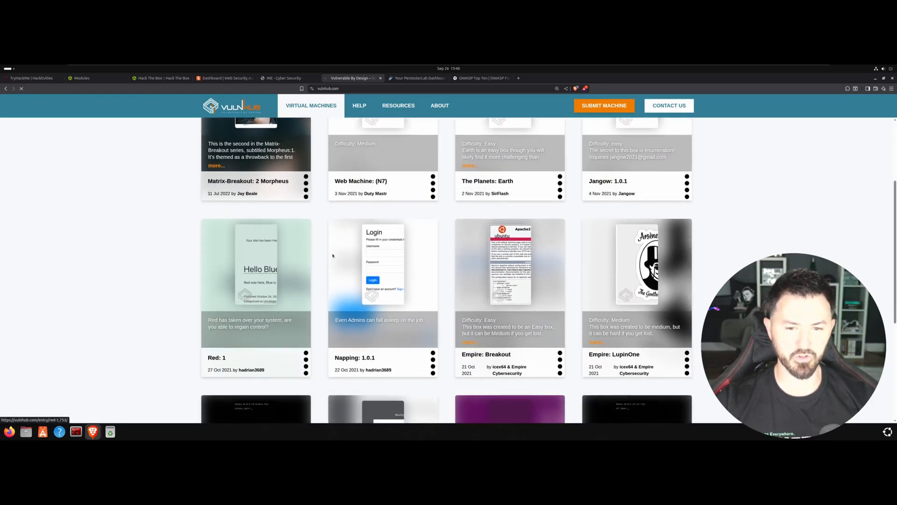
pyautogui.moveTo(486, 337)
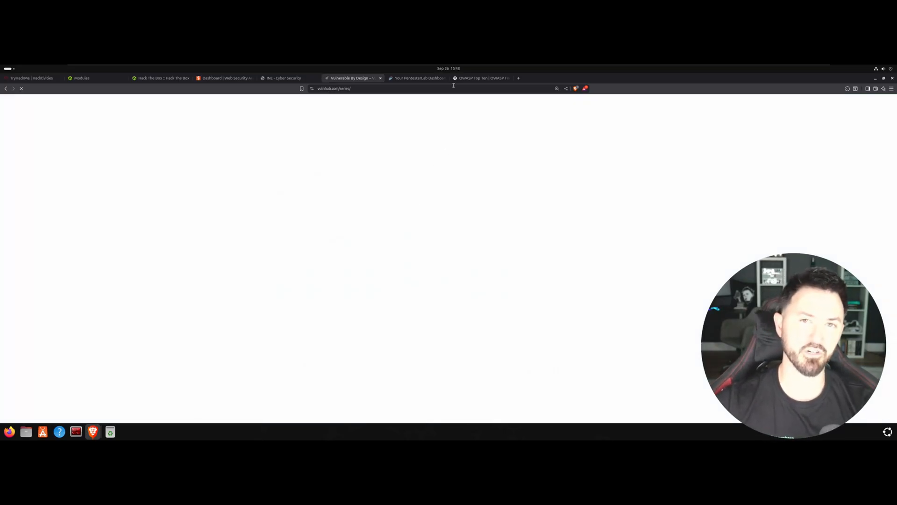
pyautogui.moveTo(417, 78)
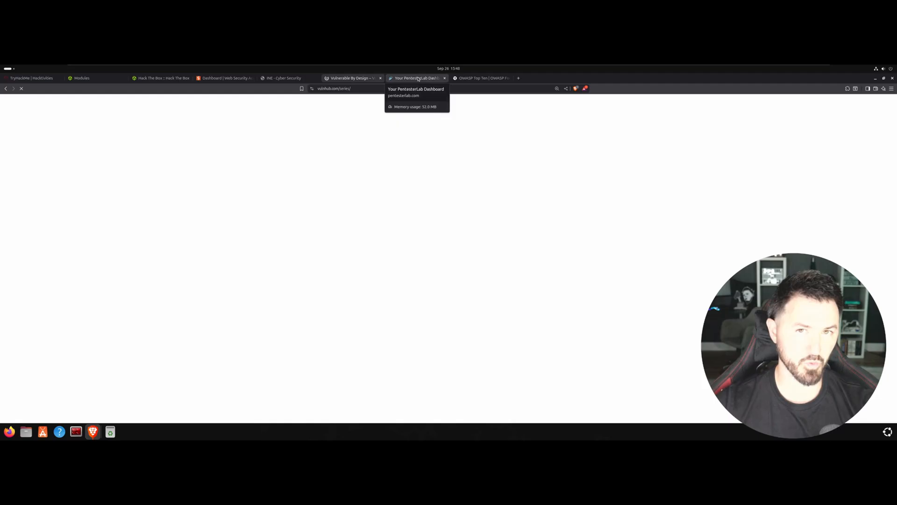
pyautogui.click(349, 78)
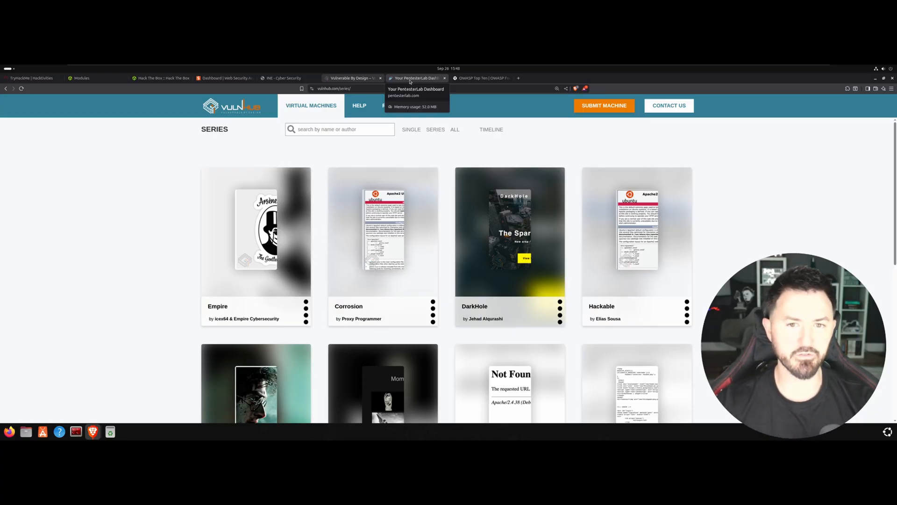
# View the PentesterLab dashboard showing 638 exercises left, then switch to the OWASP Top Ten tab
pyautogui.click(416, 77)
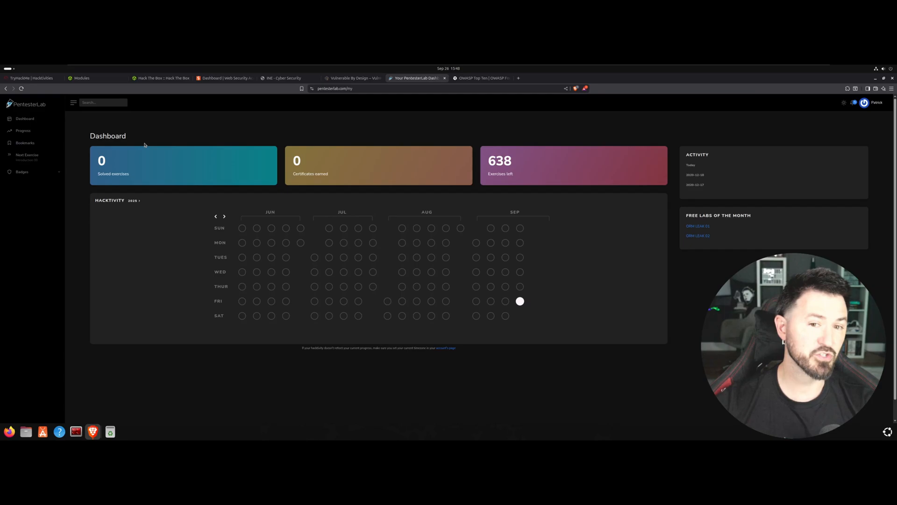
pyautogui.moveTo(191, 249)
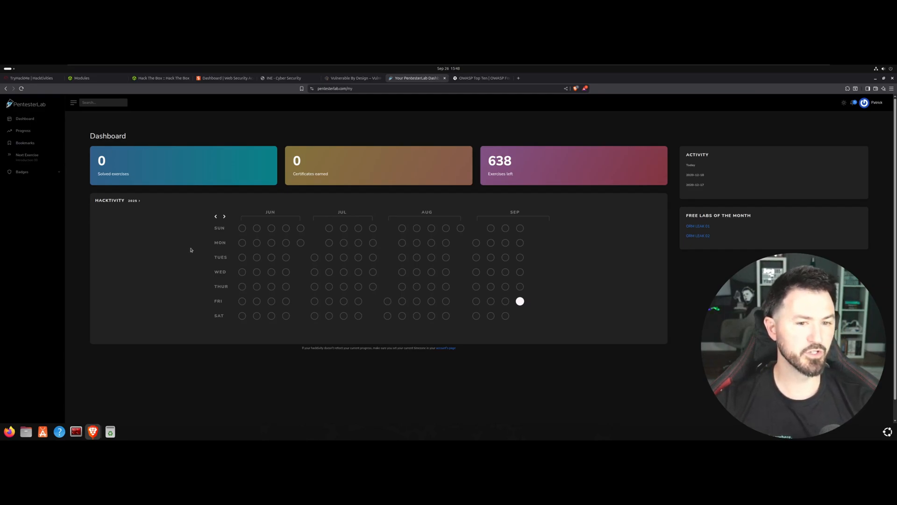
pyautogui.moveTo(283, 138)
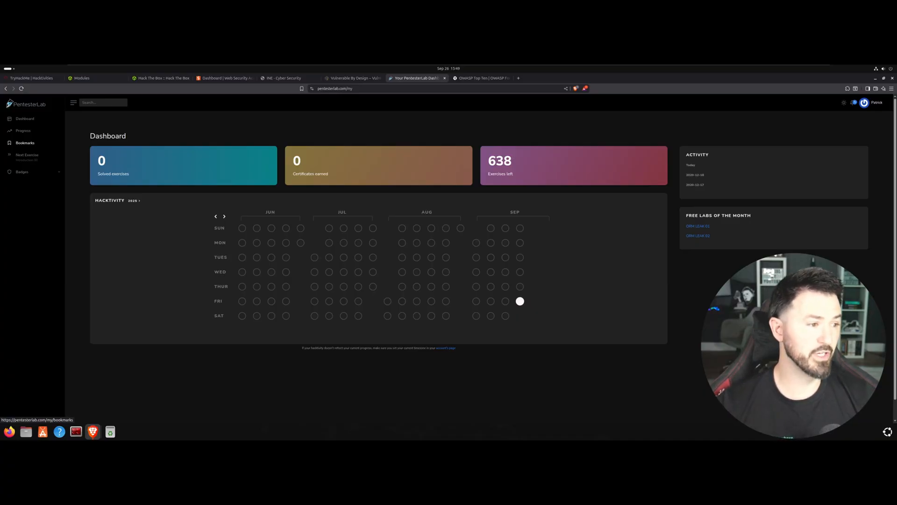
pyautogui.moveTo(181, 167)
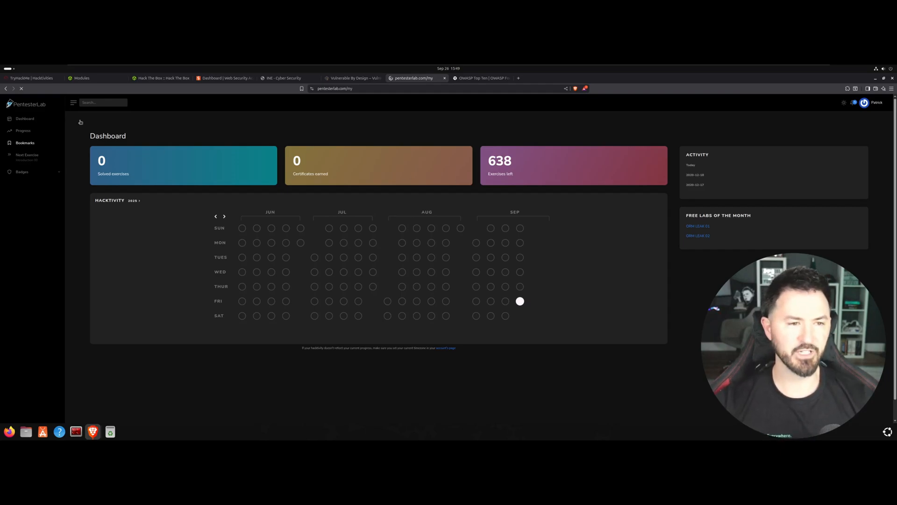
pyautogui.click(482, 78)
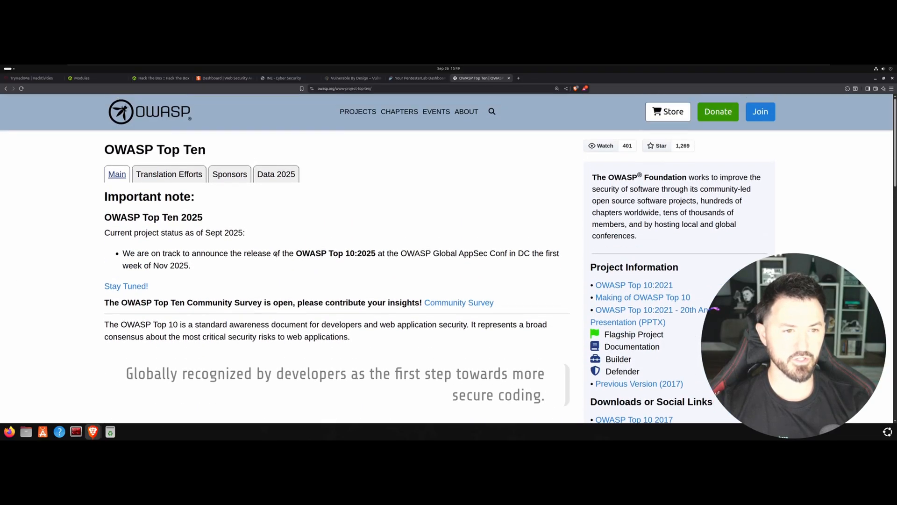
# Scroll through the 2017-to-2021 mapping and A01–A10 2021 category descriptions, then return to the top
pyautogui.scroll(-3)
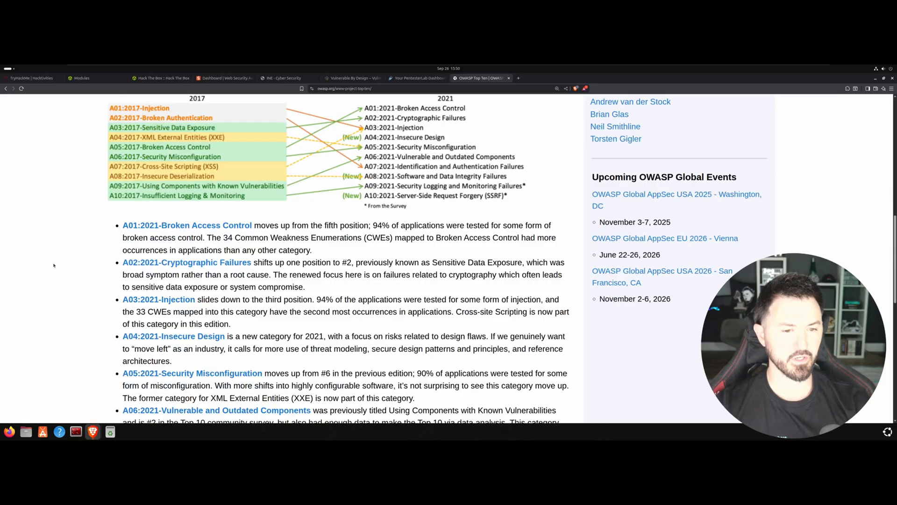
pyautogui.scroll(-3)
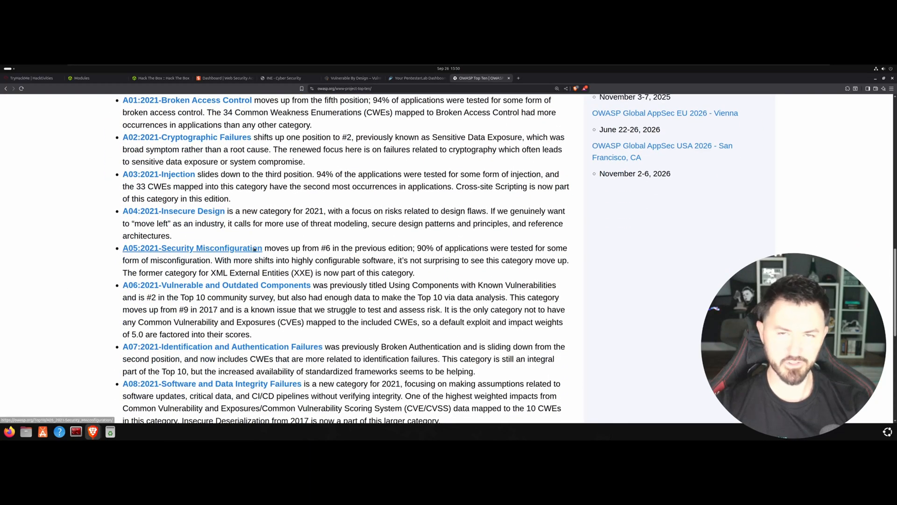
pyautogui.scroll(-3)
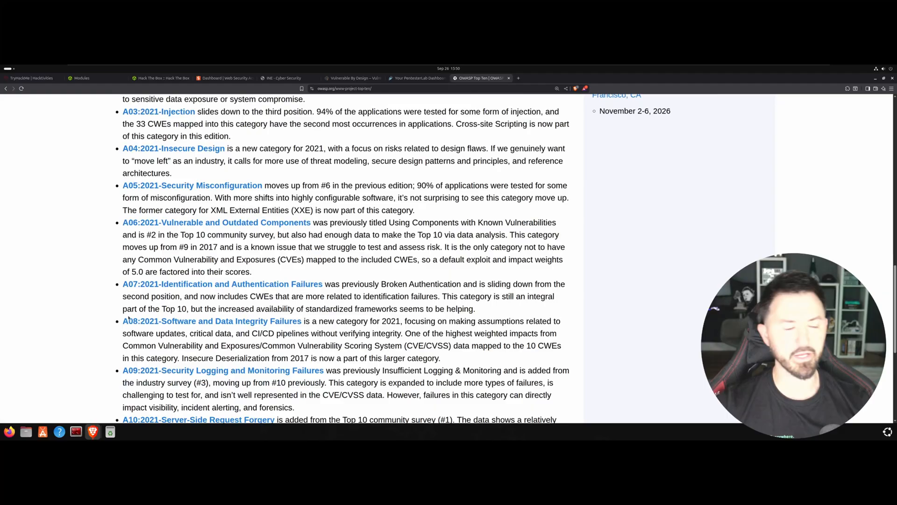
pyautogui.scroll(3)
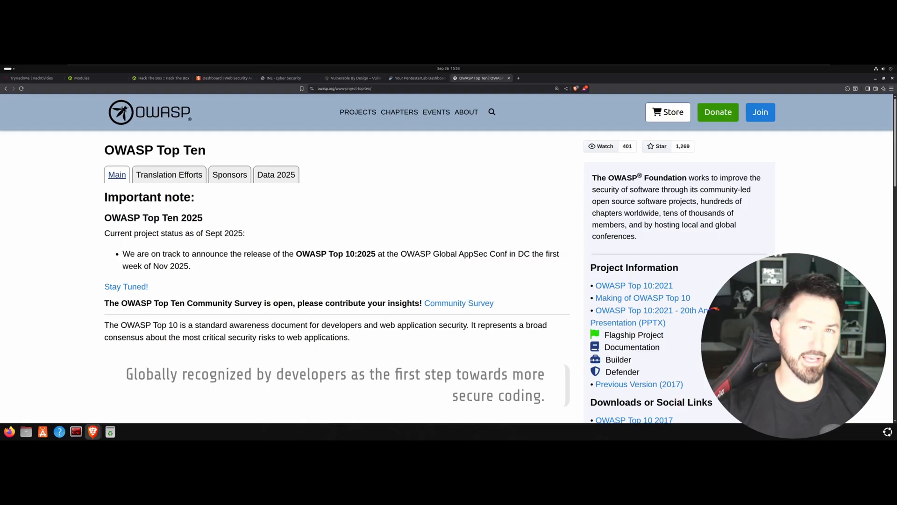
pyautogui.moveTo(366, 202)
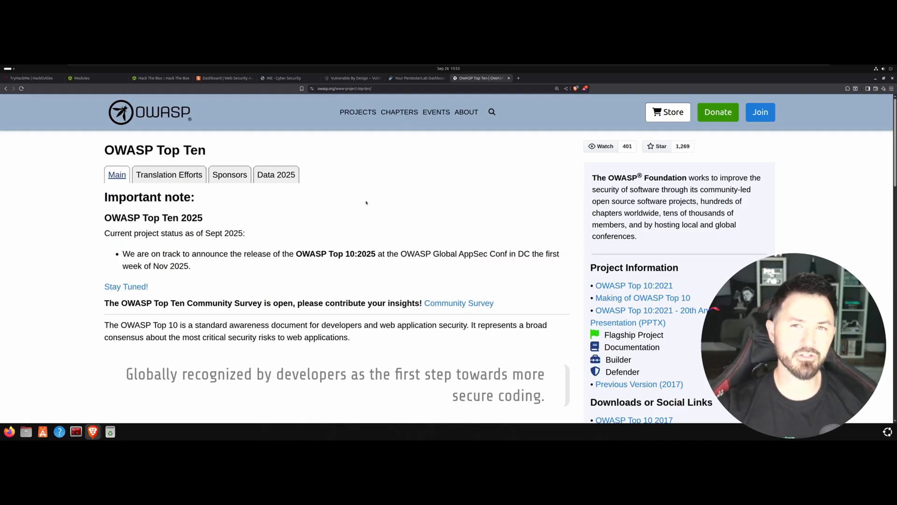